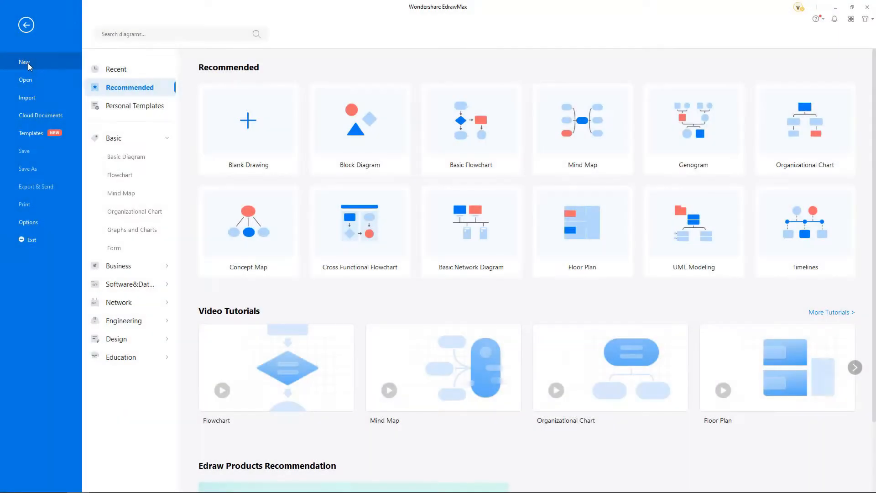
- Show the Cross Functional Flowchart templates under the Flowchart diagram types
left_click(120, 174)
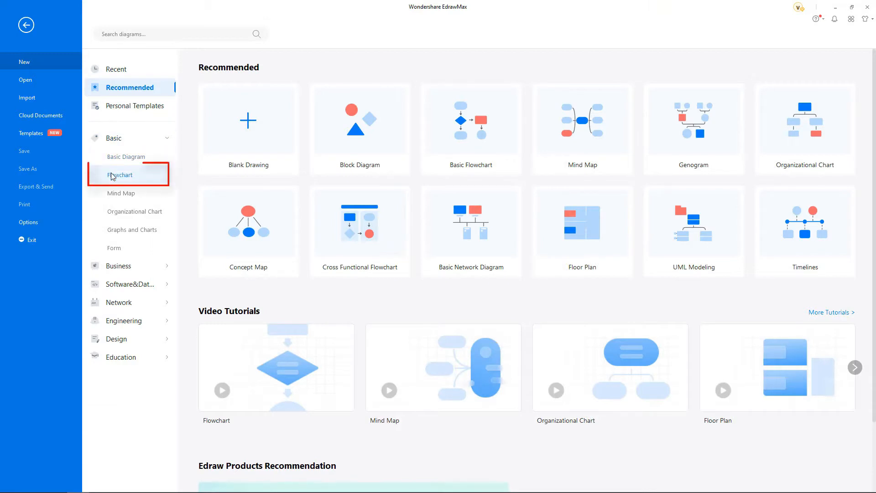
left_click(120, 174)
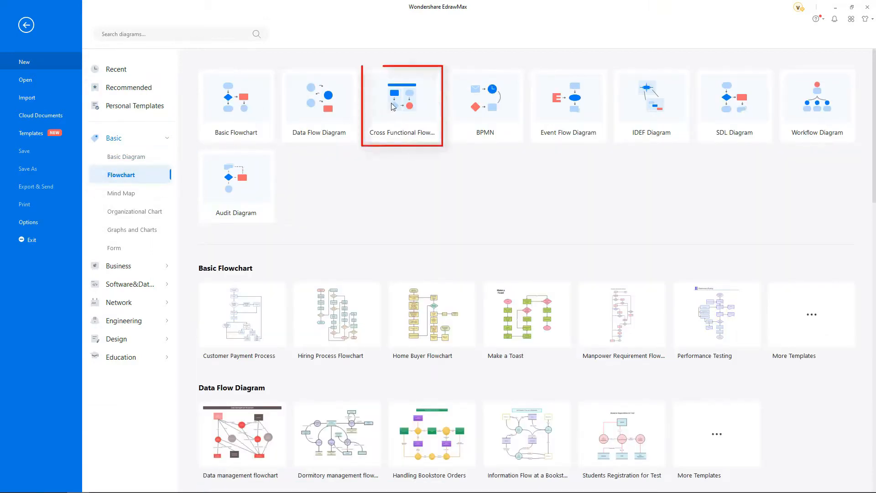
left_click(401, 99)
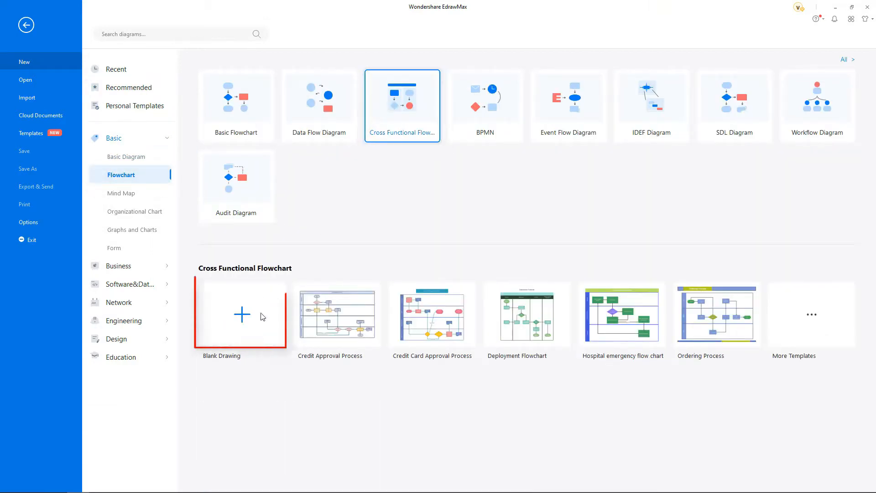
- Insert a swimlane on a blank drawing as two horizontal lanes with horizontal labels and a top main title
left_click(242, 314)
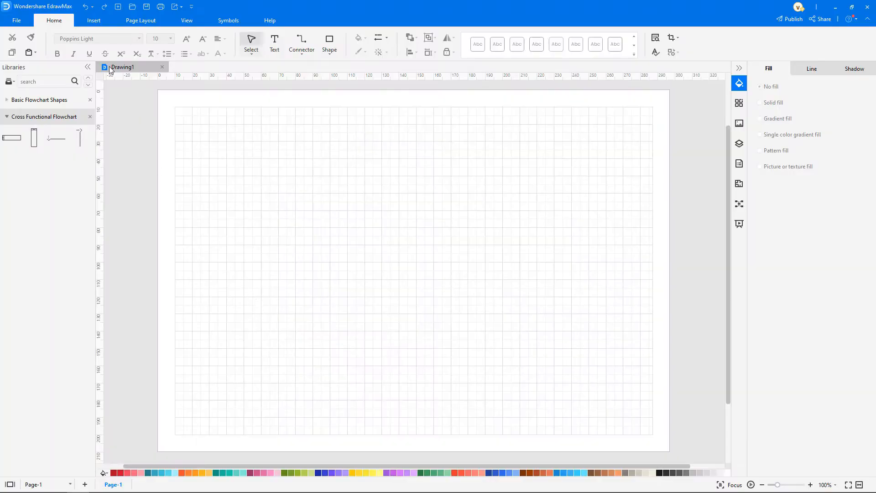
left_click(157, 43)
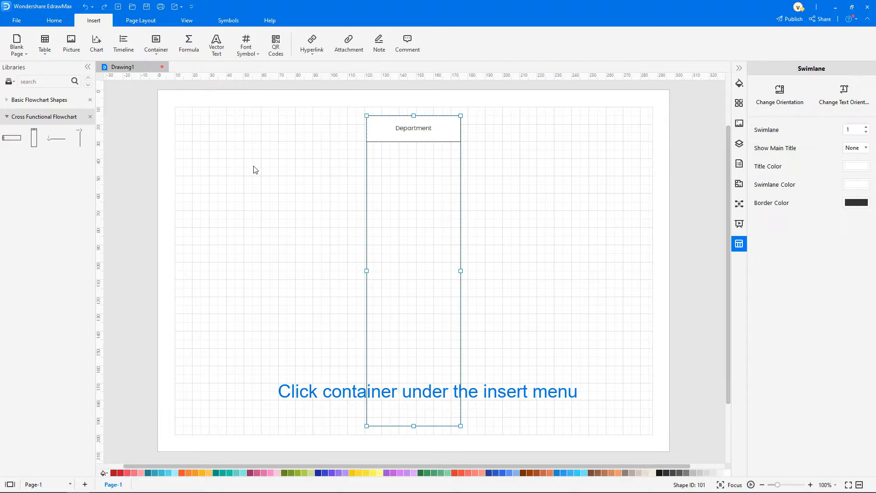
left_click(779, 91)
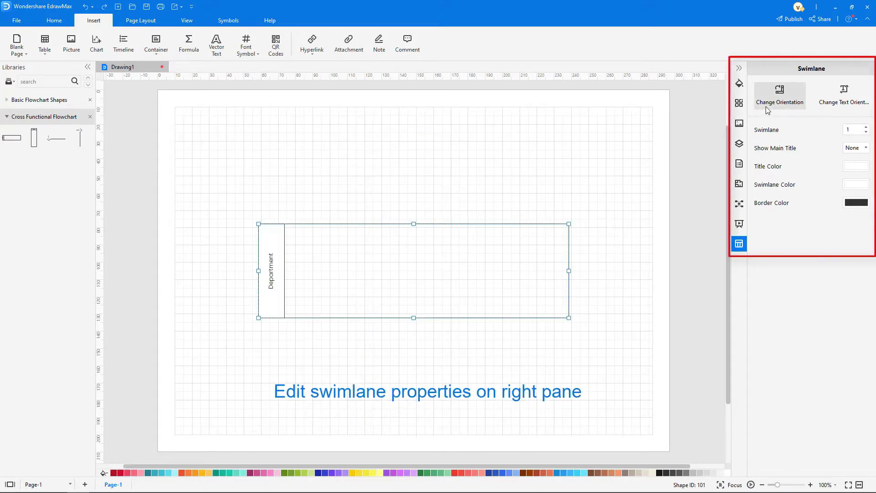
left_click(844, 93)
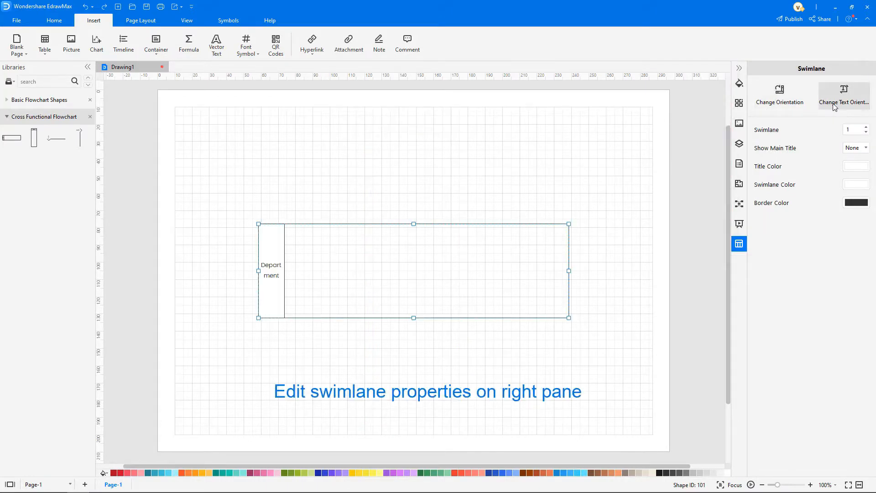
left_click(866, 127)
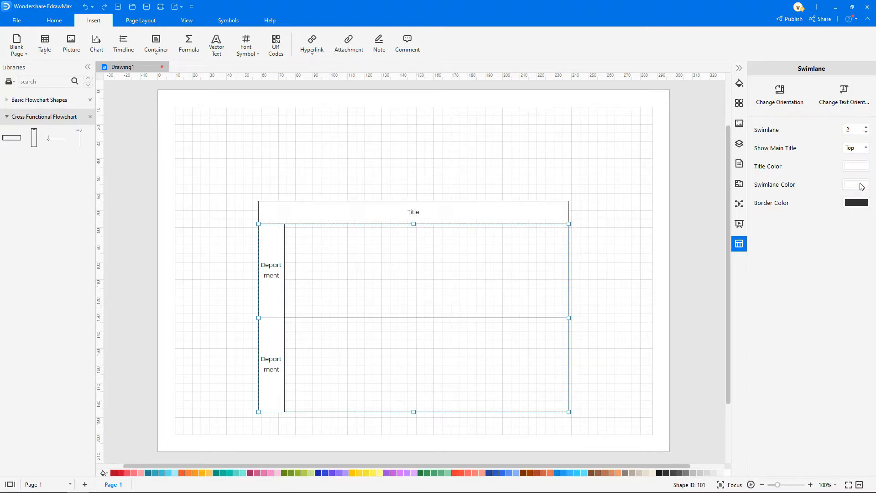
- Colour the swimlane title bar blue, the lanes light-blue and the border blue
left_click(856, 166)
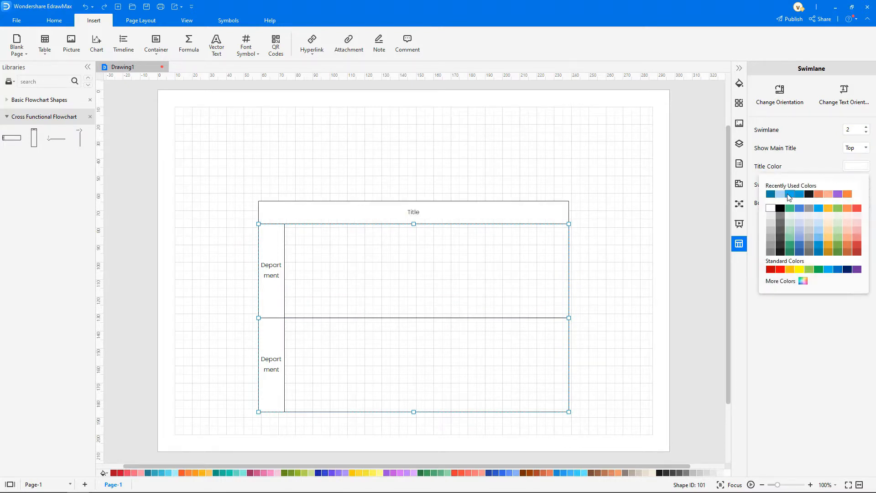
left_click(789, 194)
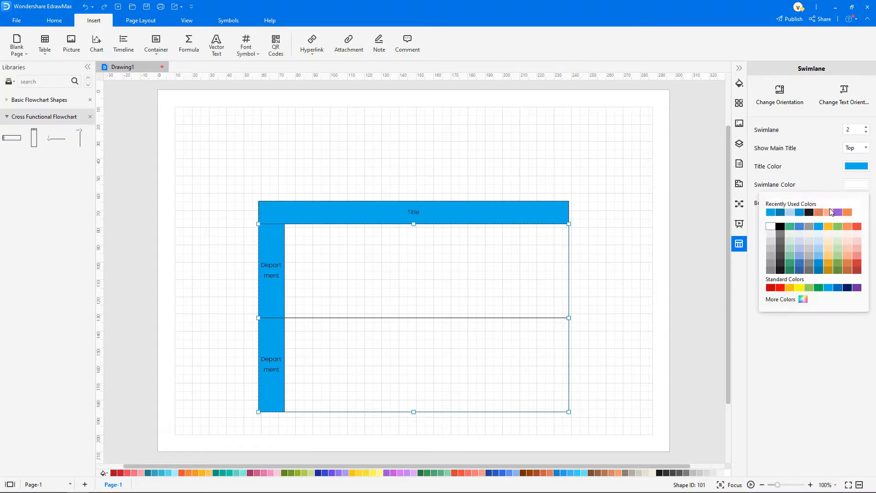
left_click(849, 226)
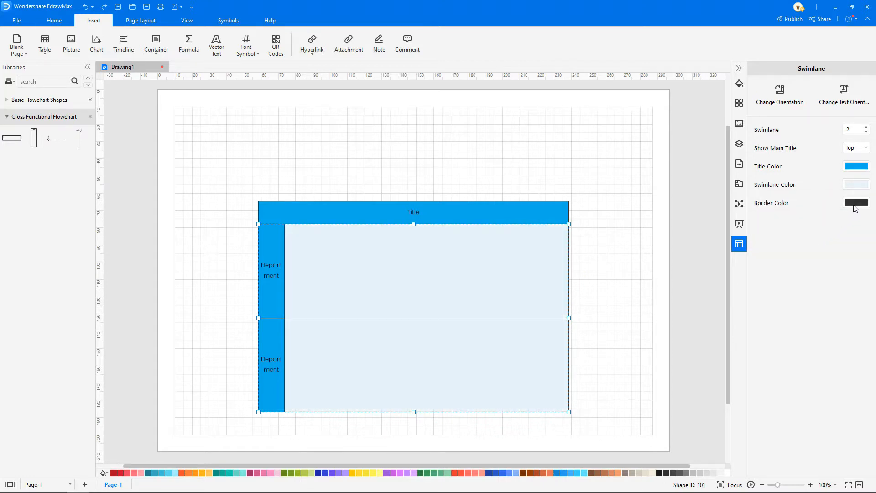
left_click(856, 203)
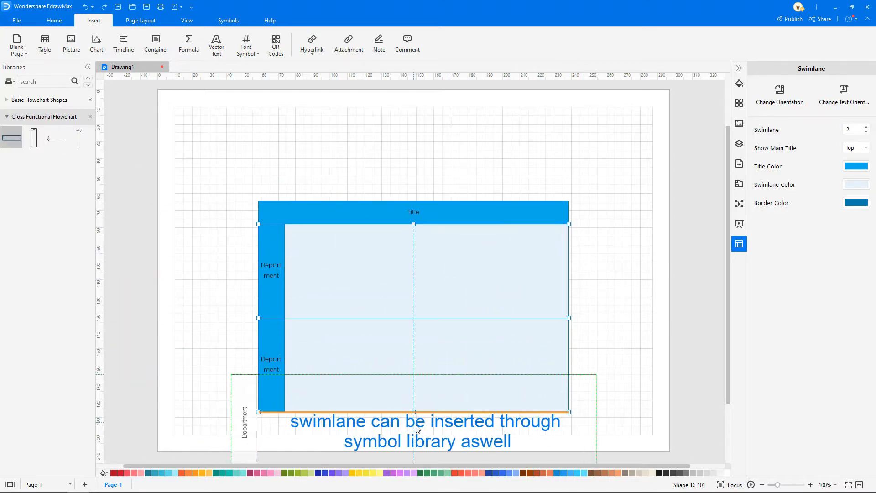
- Attach a third lane below the two existing lanes
left_click(868, 127)
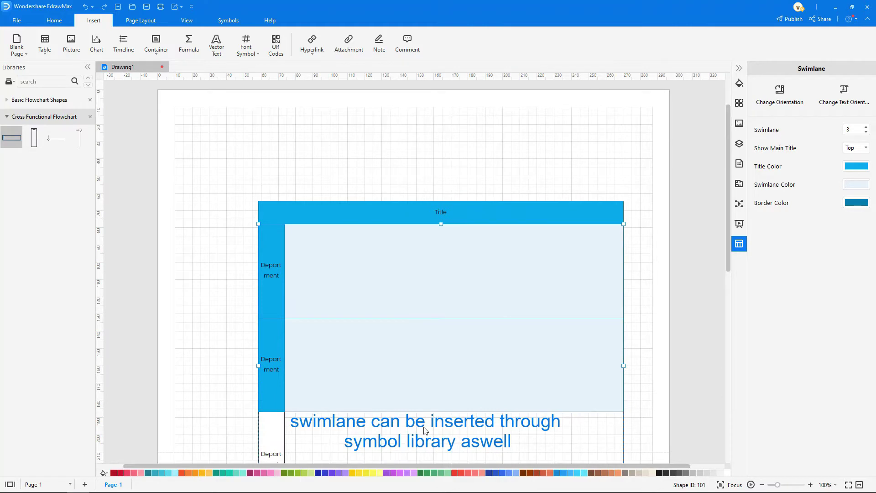
left_click(53, 20)
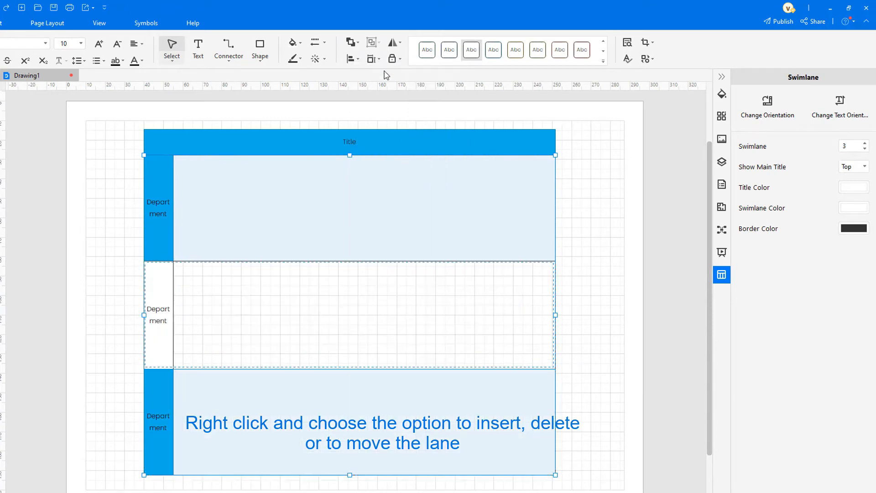
- Delete the middle lane, then insert a new lane after the top lane
right_click(345, 296)
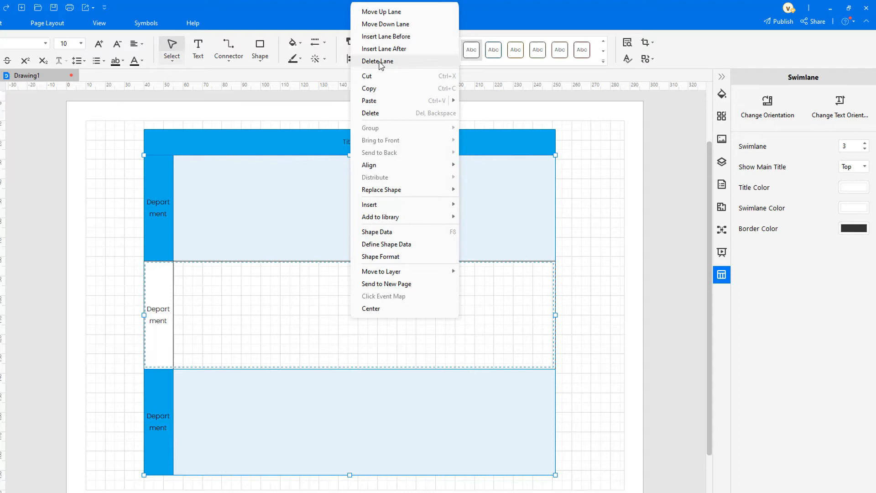
left_click(378, 61)
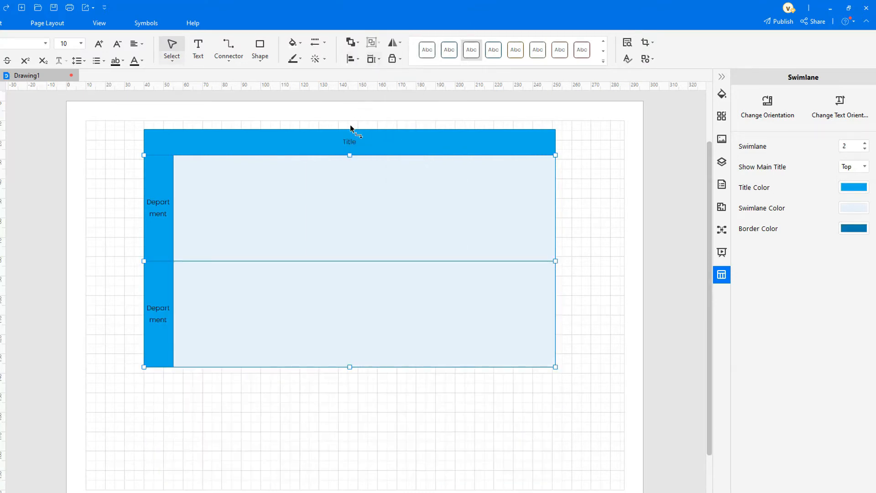
right_click(341, 201)
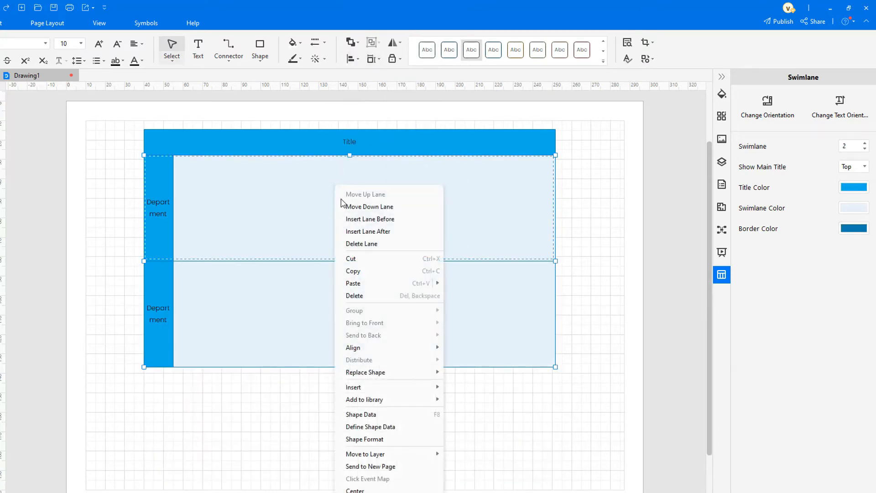
left_click(367, 232)
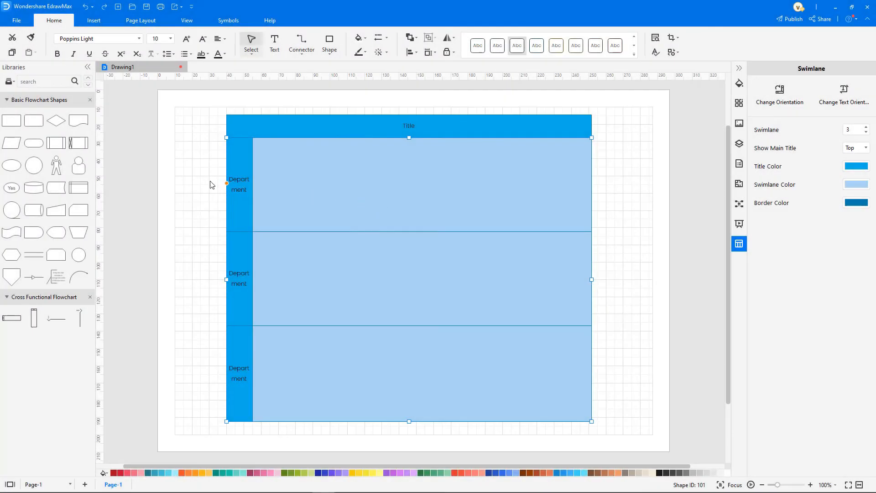
- Place a terminator in the top lane and chain a process box, decision diamond and bottom-lane box
left_click_drag(33, 144, 300, 178)
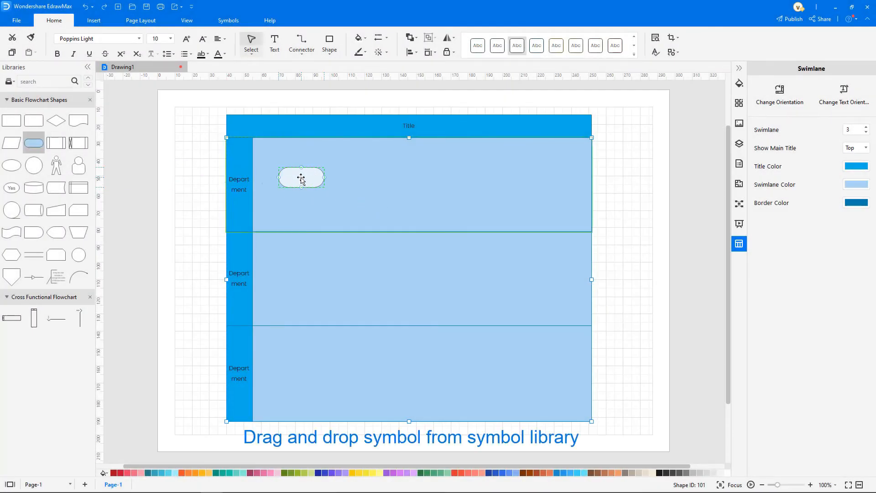
left_click(301, 177)
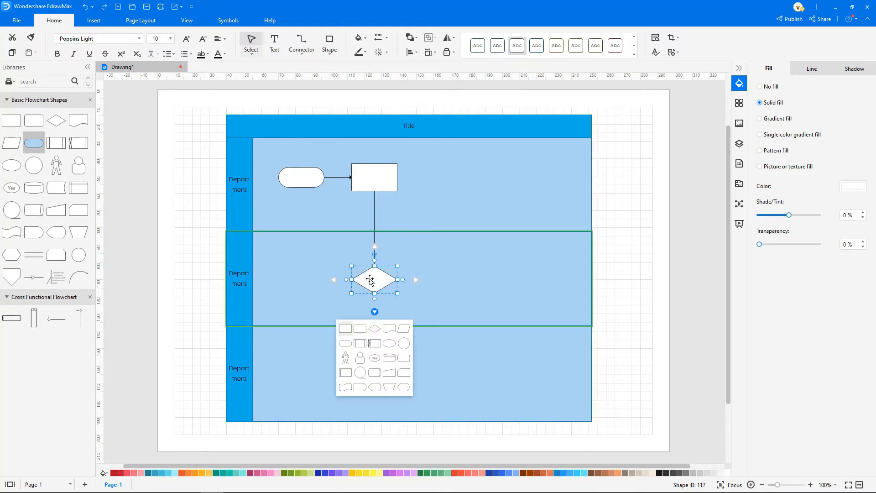
left_click(345, 327)
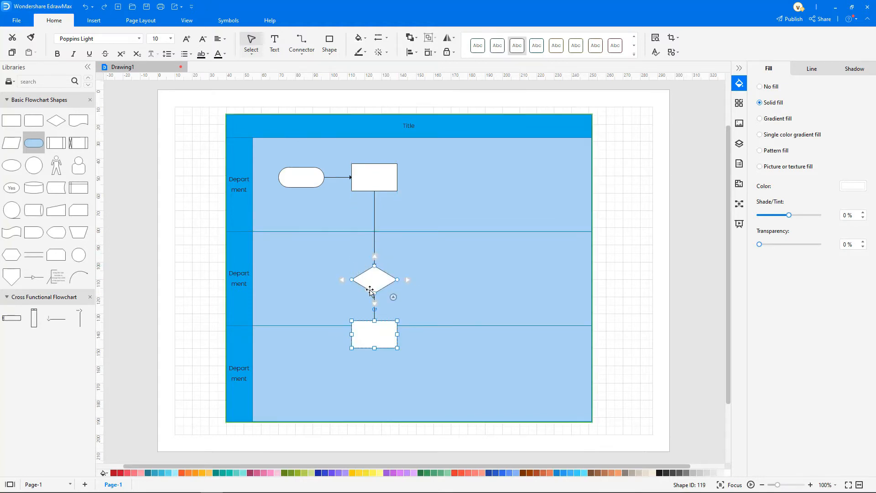
left_click_drag(373, 335, 373, 369)
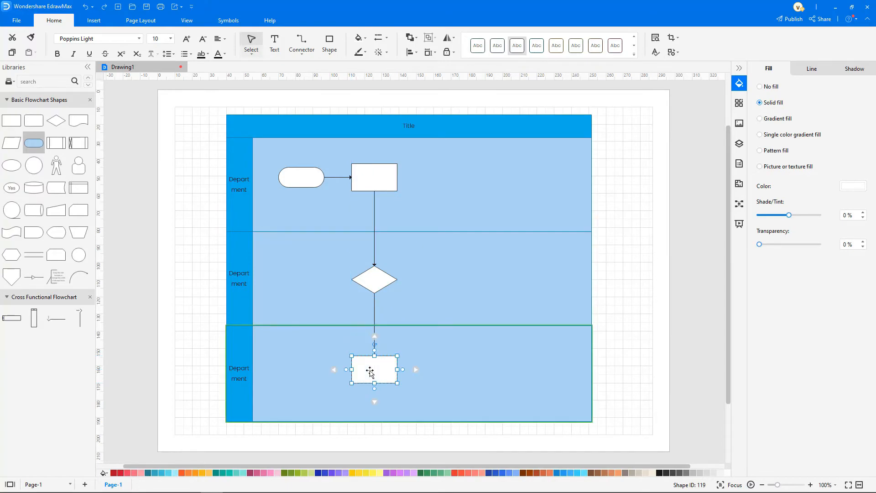
left_click(18, 21)
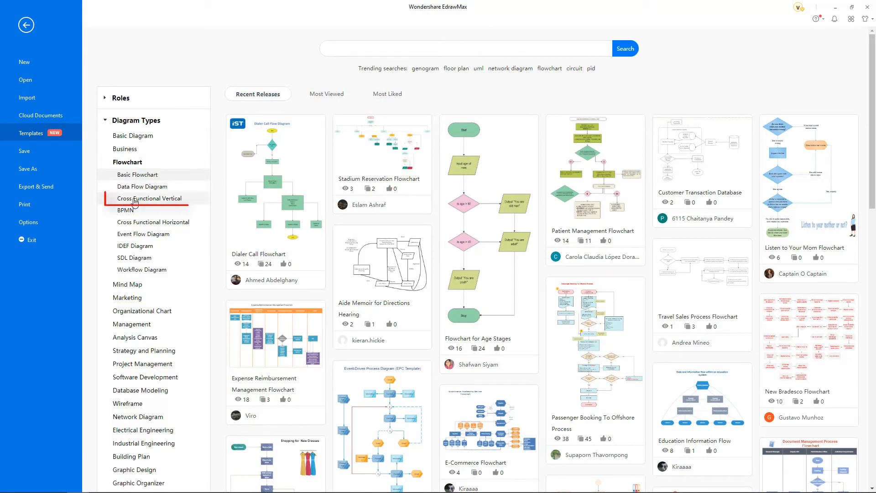
- Use the Audit Process Flowchart template from Cross Functional Vertical and show its Auto Formatting options
left_click(149, 198)
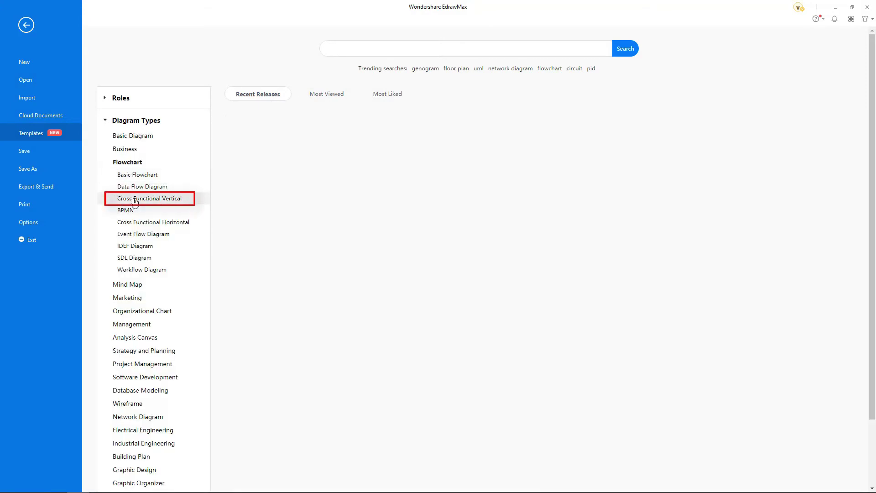
left_click(149, 198)
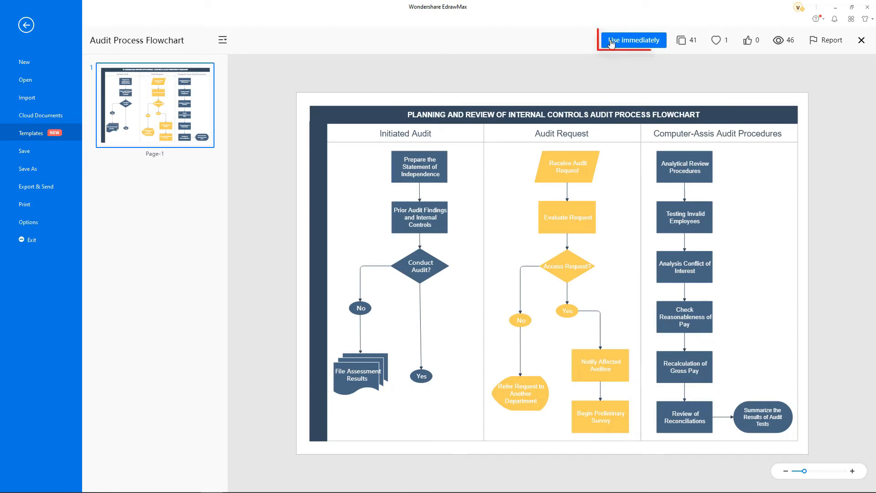
left_click(633, 40)
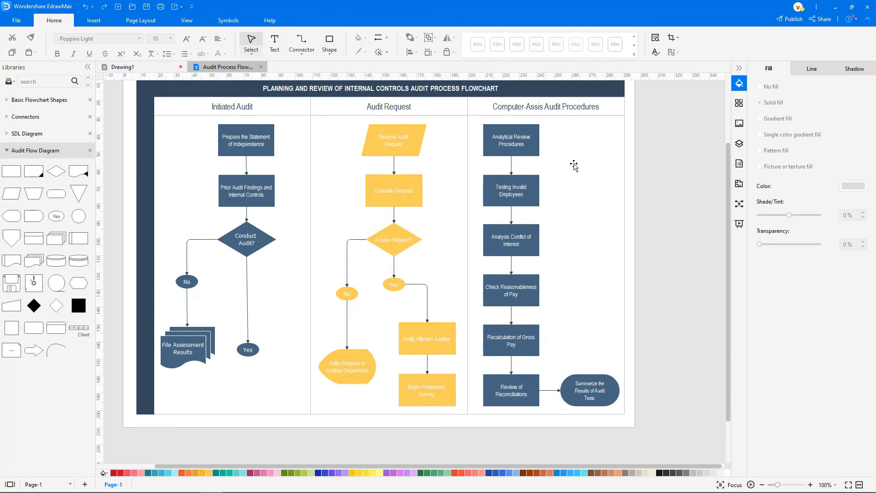
left_click(379, 51)
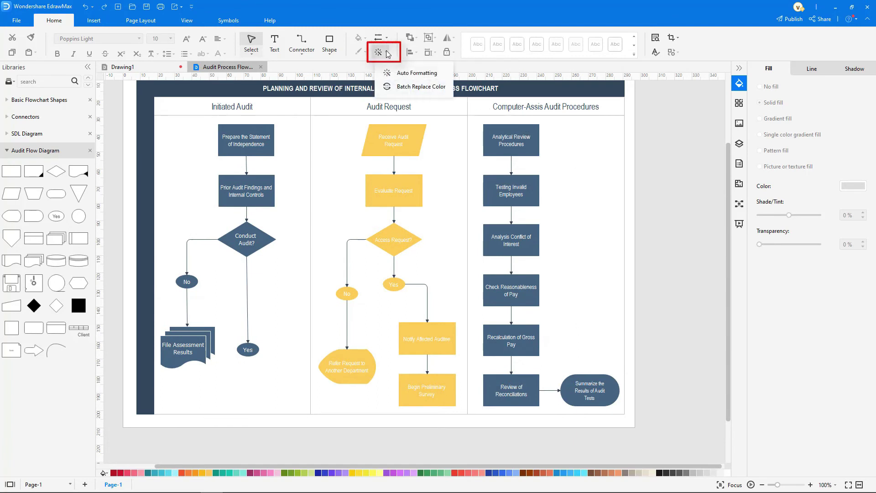